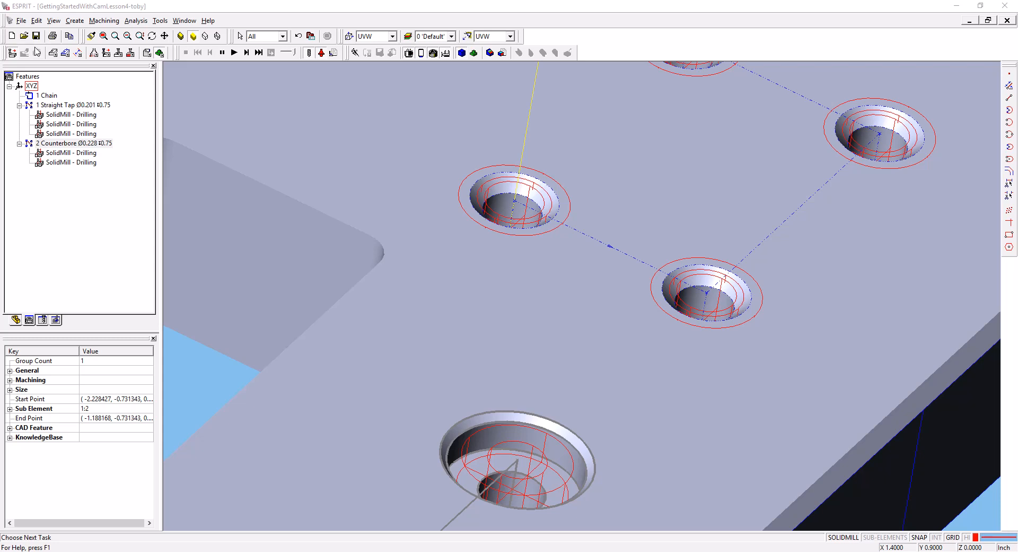
pyautogui.moveTo(109, 114)
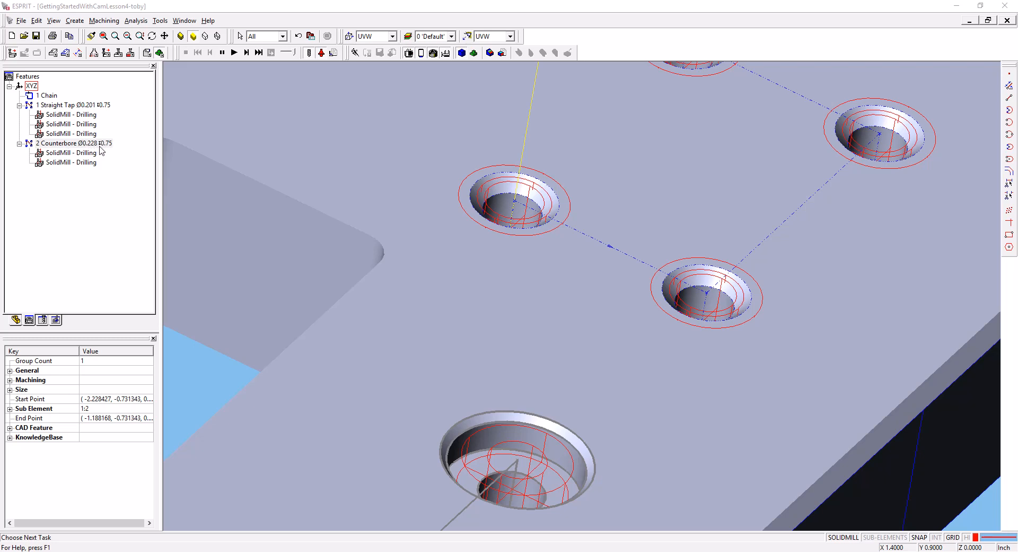
pyautogui.moveTo(93, 150)
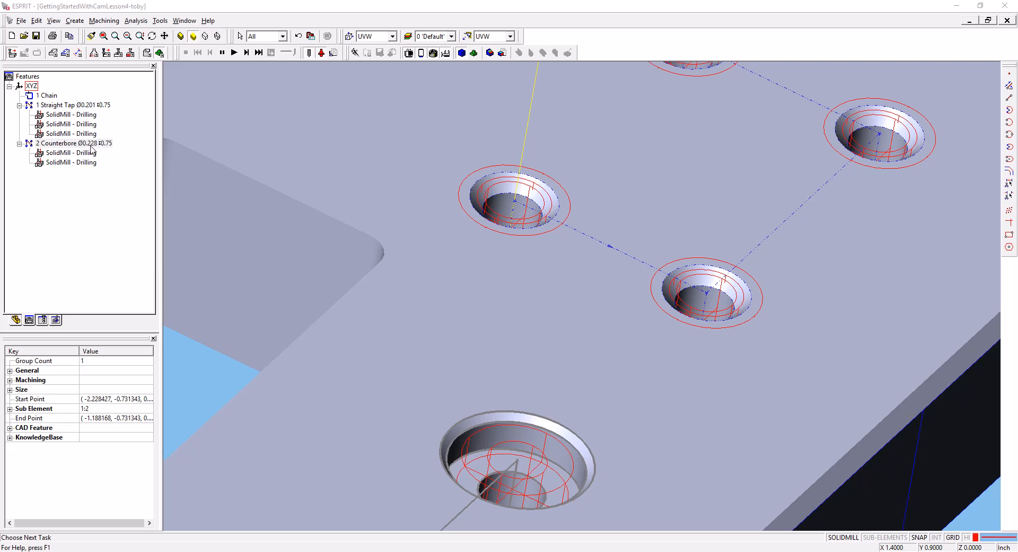
pyautogui.moveTo(101, 153)
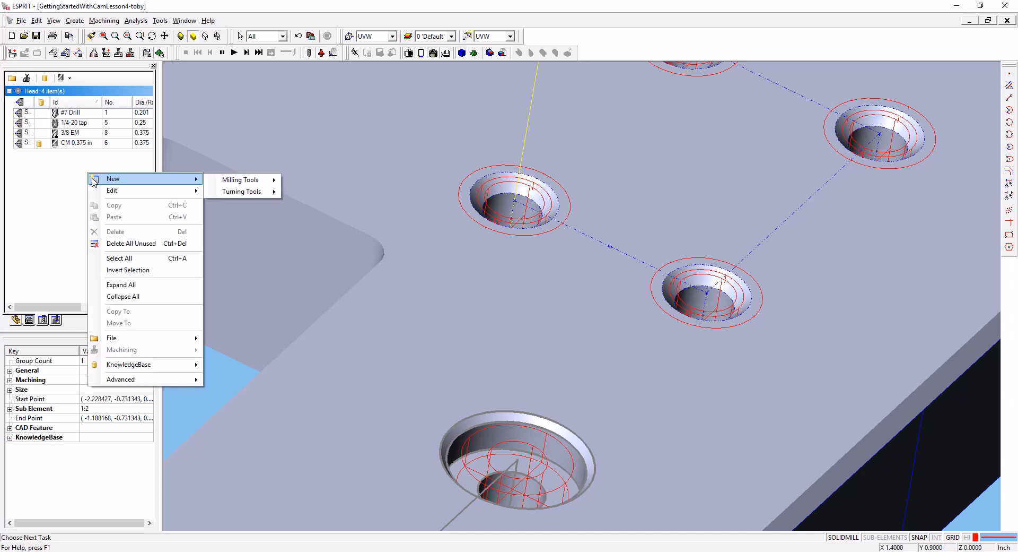
pyautogui.moveTo(240, 179)
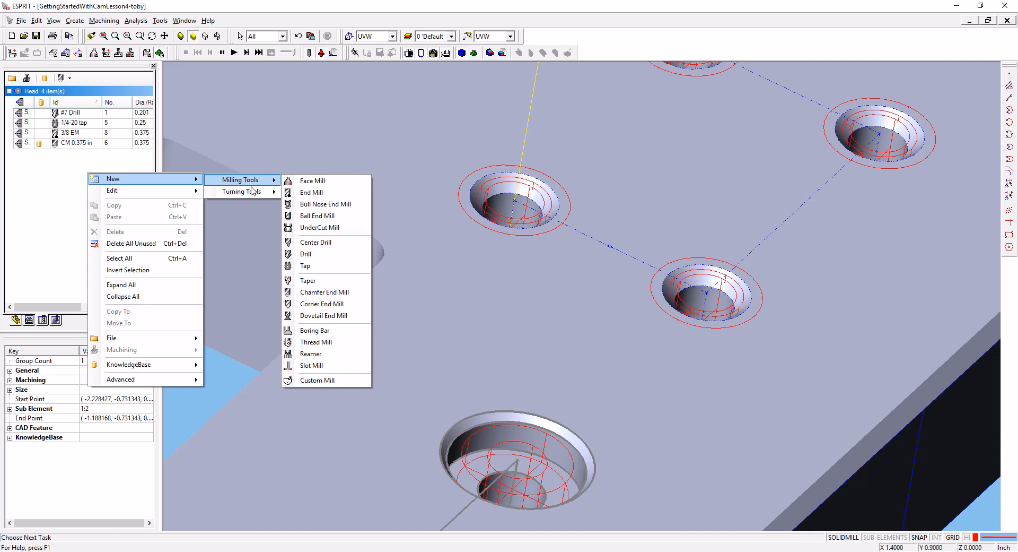
pyautogui.moveTo(319, 227)
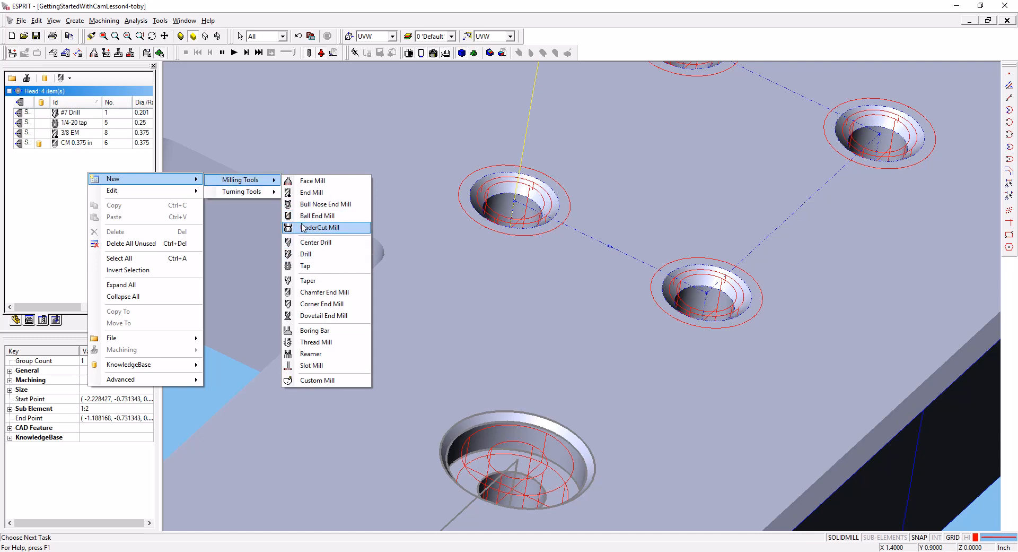
# Step: Create a new milling drill tool from the Tools tab list
pyautogui.click(308, 257)
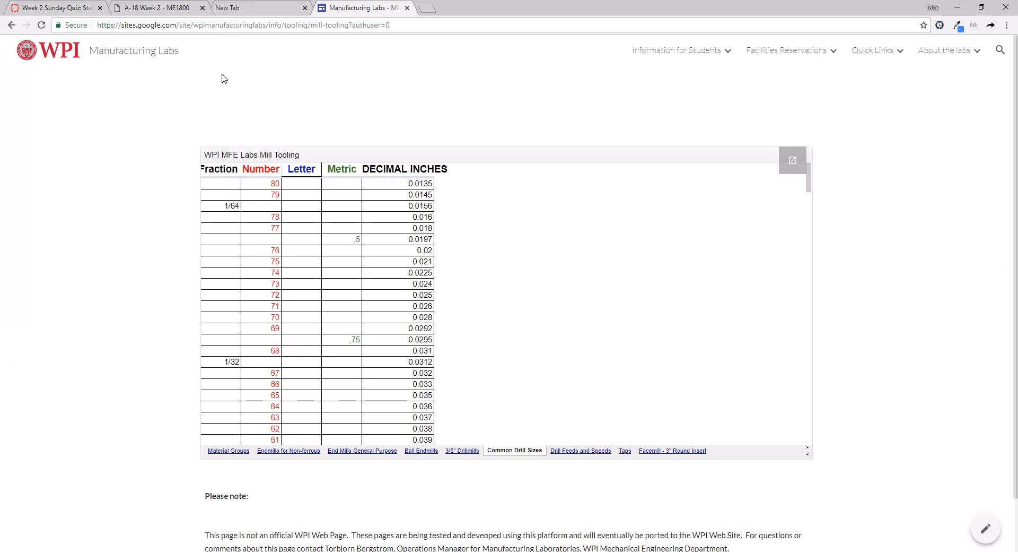
pyautogui.moveTo(532, 462)
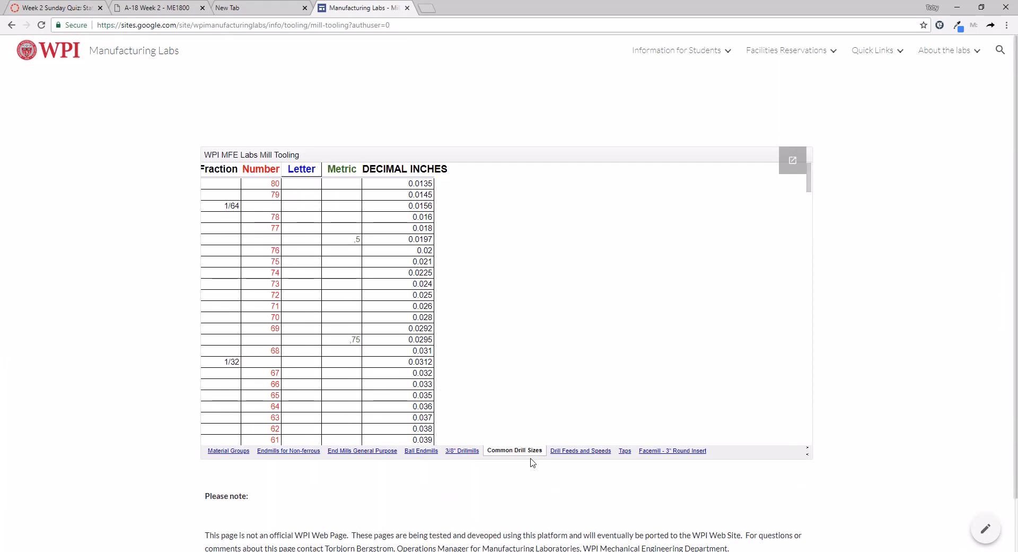
# Step: Scroll the Common Drill Sizes chart down to the No. 1 drill row at 0.228 inches
pyautogui.scroll(-3)
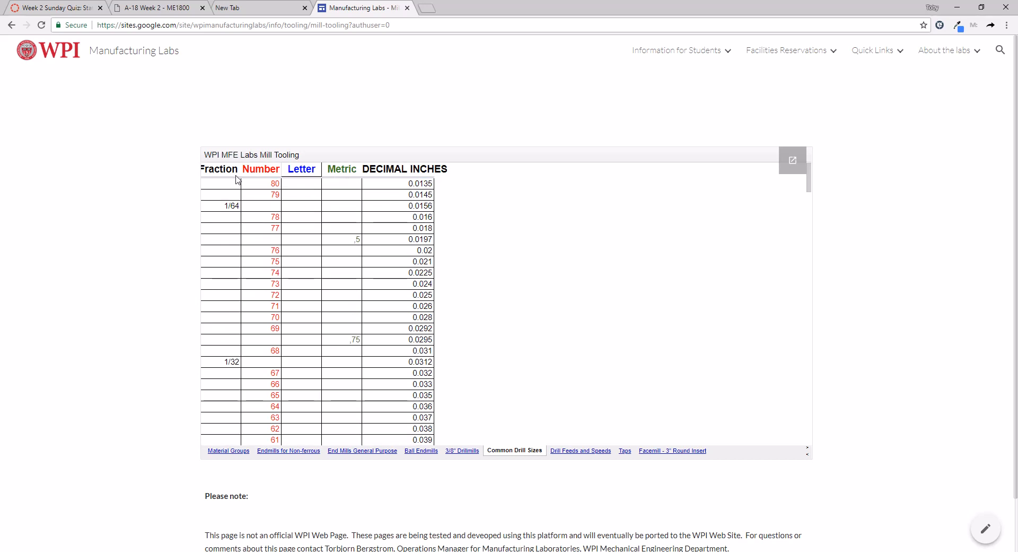
pyautogui.moveTo(409, 310)
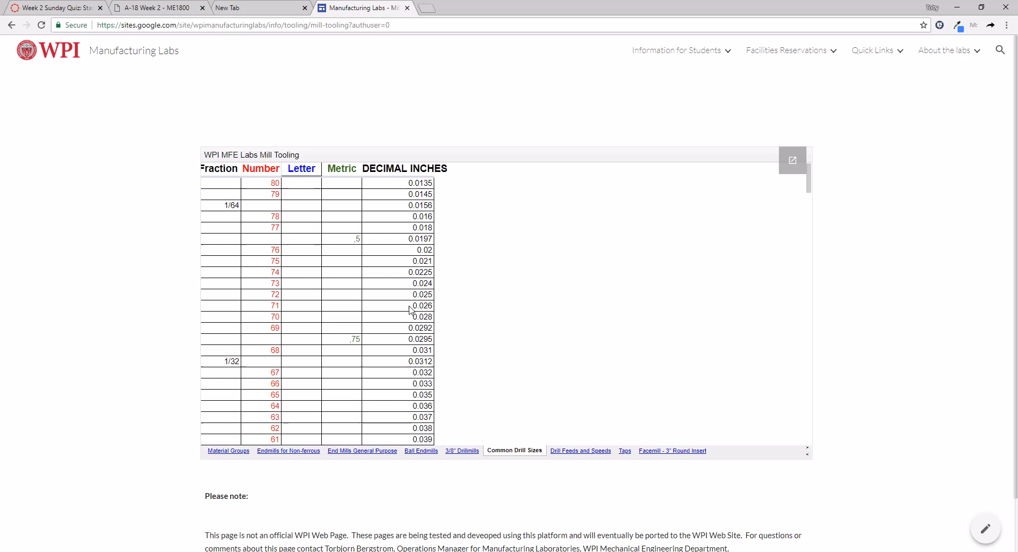
pyautogui.scroll(-3)
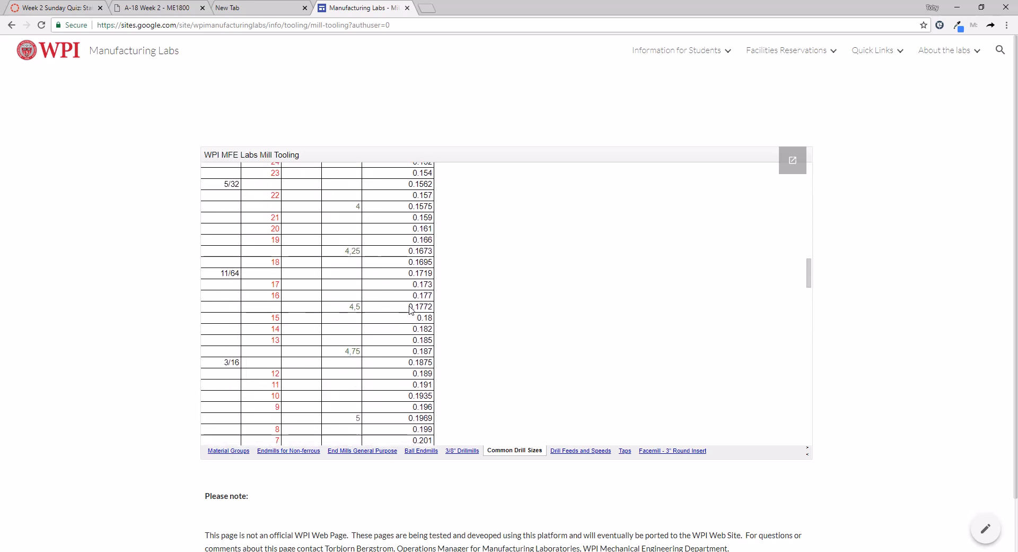
pyautogui.scroll(-3)
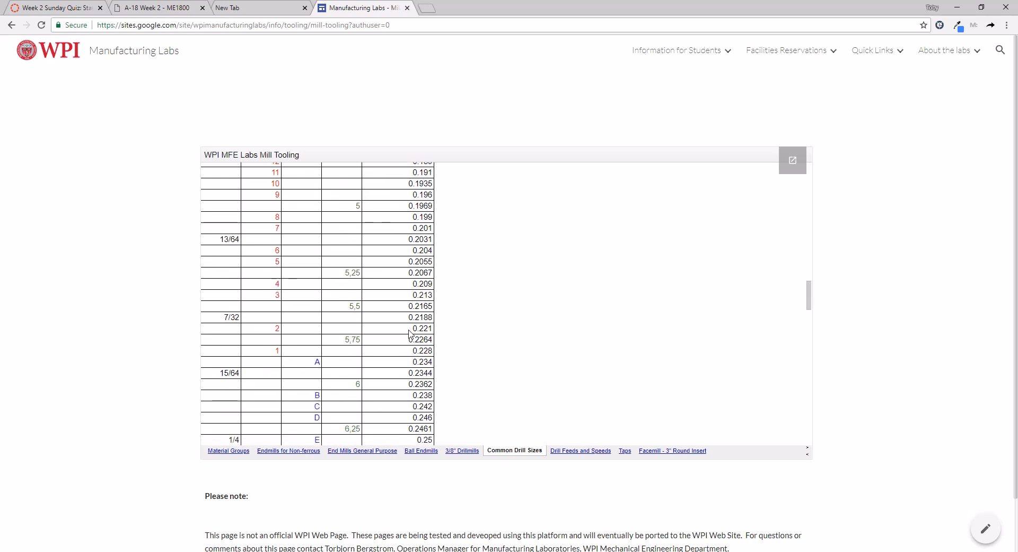
pyautogui.moveTo(418, 371)
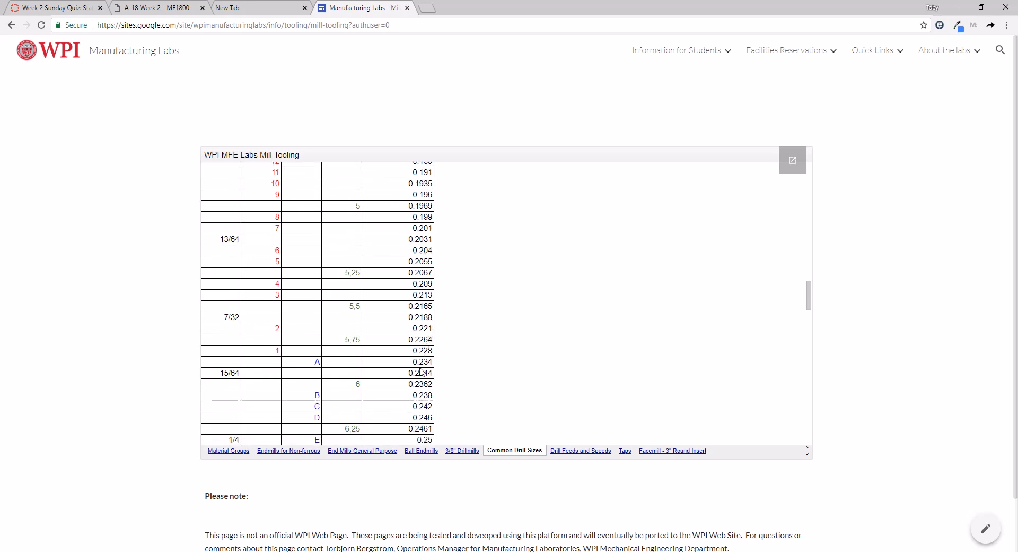
pyautogui.scroll(-3)
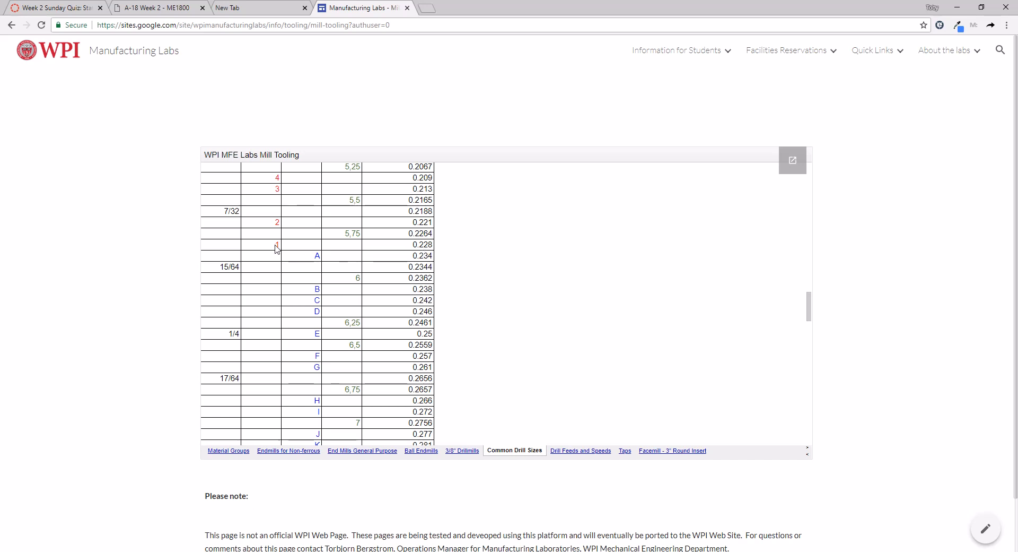
pyautogui.moveTo(187, 499)
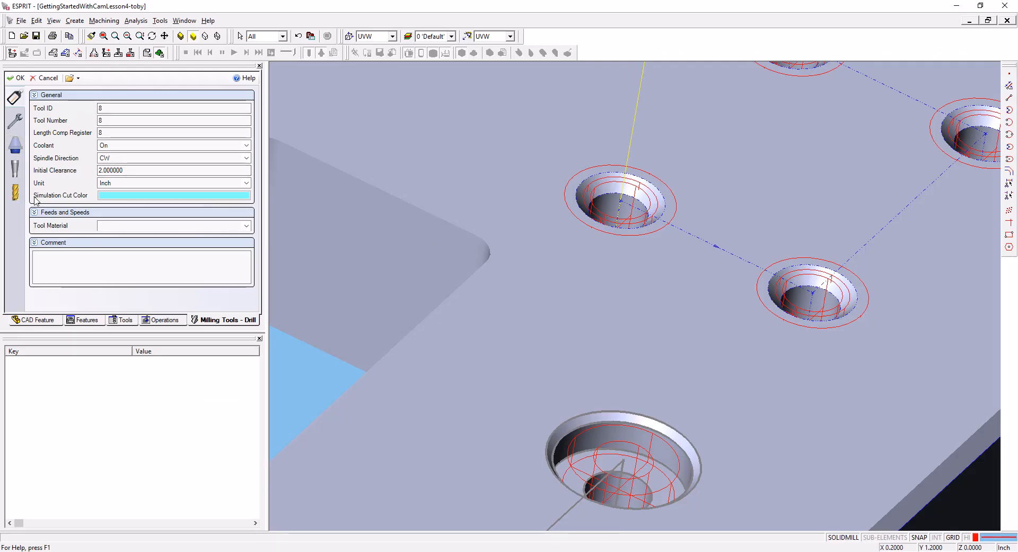
pyautogui.moveTo(90, 129)
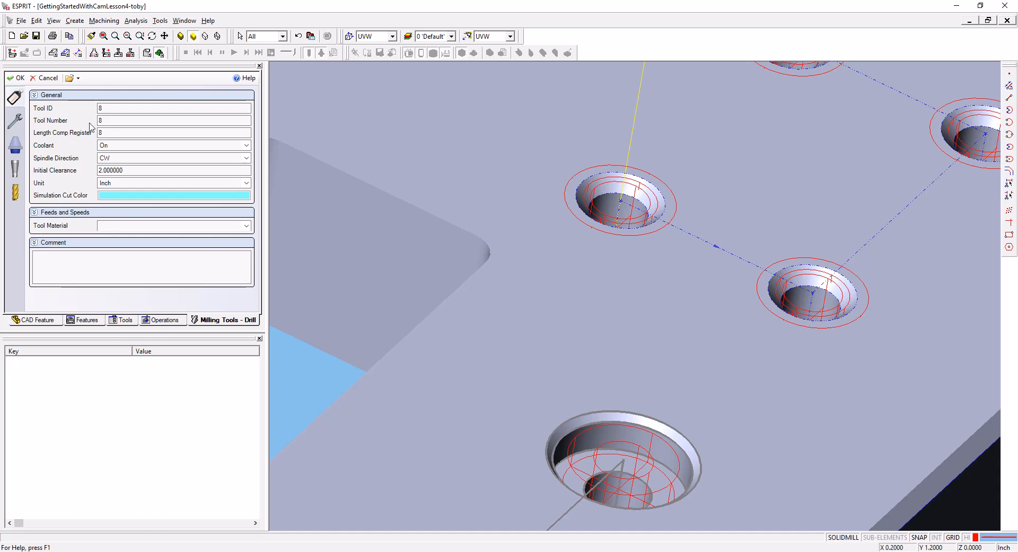
# Step: Set the new drill's Tool ID to 'No 1 Drill'
pyautogui.click(172, 108)
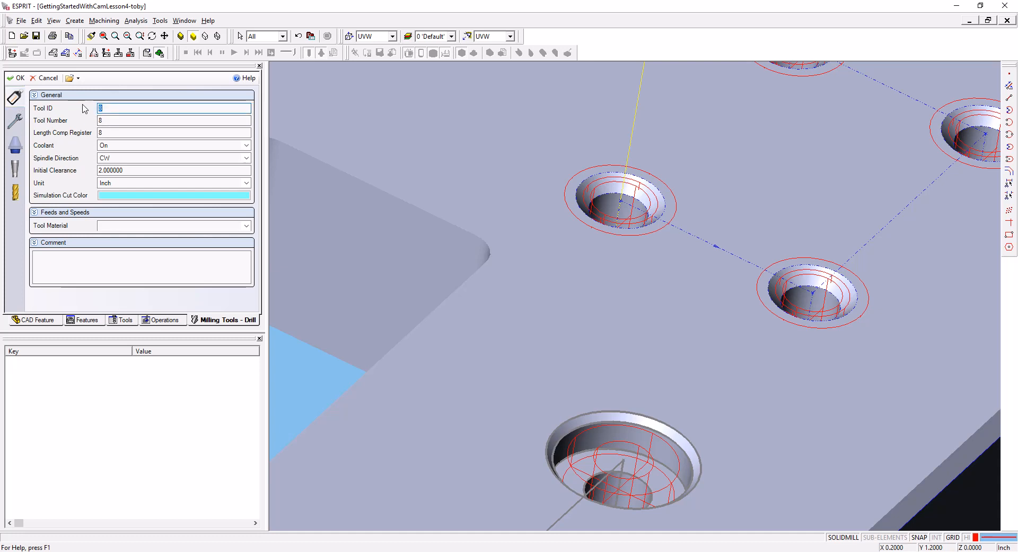
pyautogui.write('No 1 Drill')
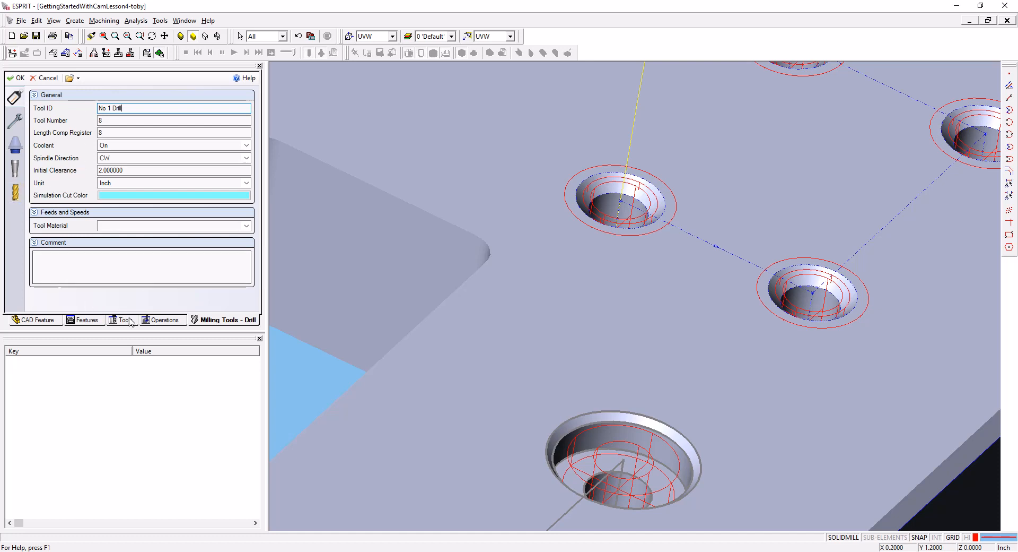
pyautogui.click(14, 193)
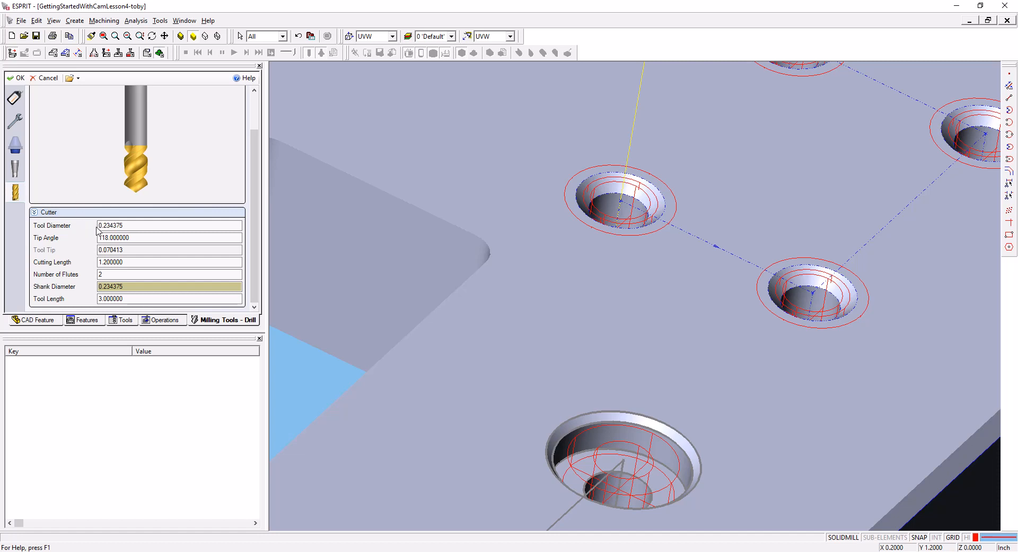
# Step: Set the No 1 Drill's tool diameter to 0.228 and save the tool
pyautogui.click(169, 225)
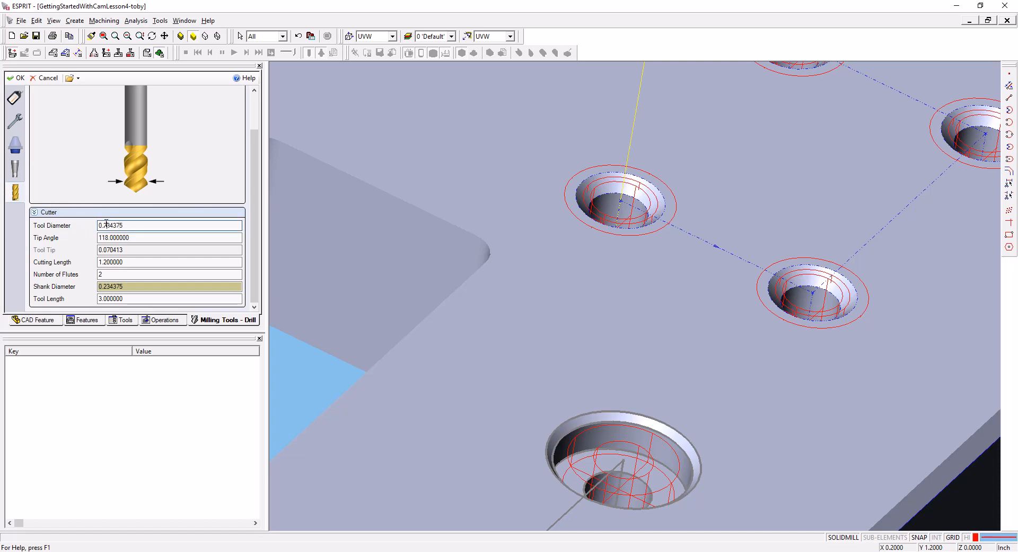
pyautogui.write('0.228')
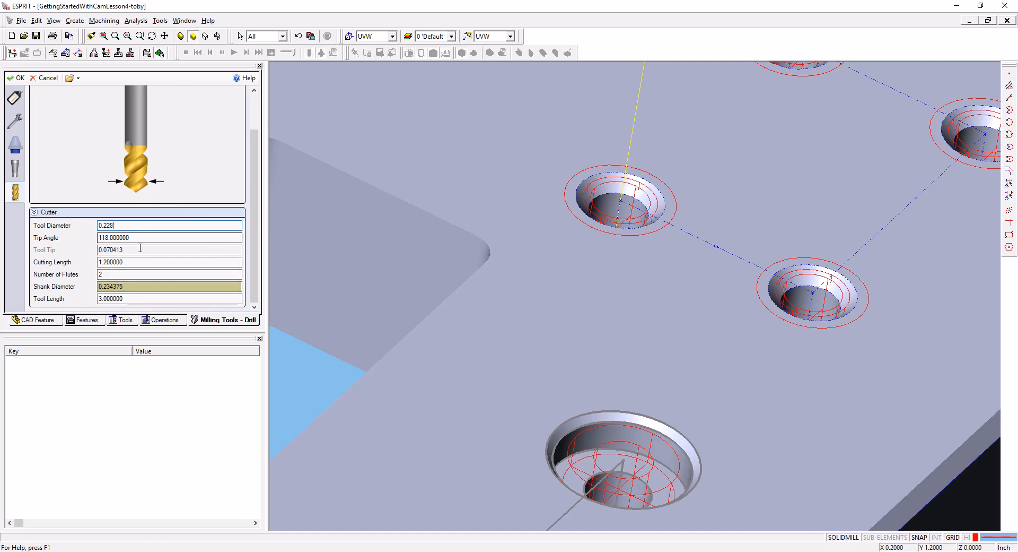
pyautogui.click(169, 237)
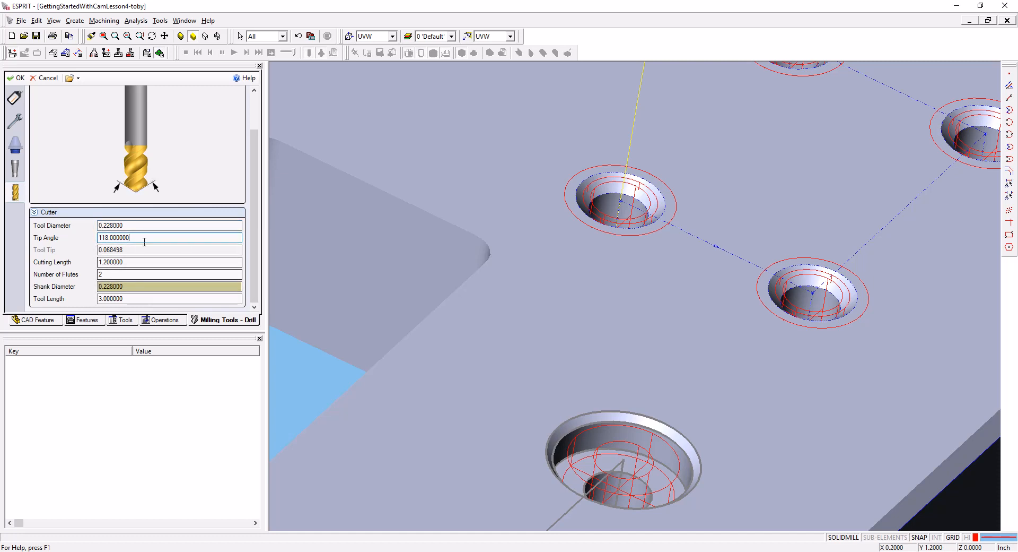
pyautogui.moveTo(161, 237)
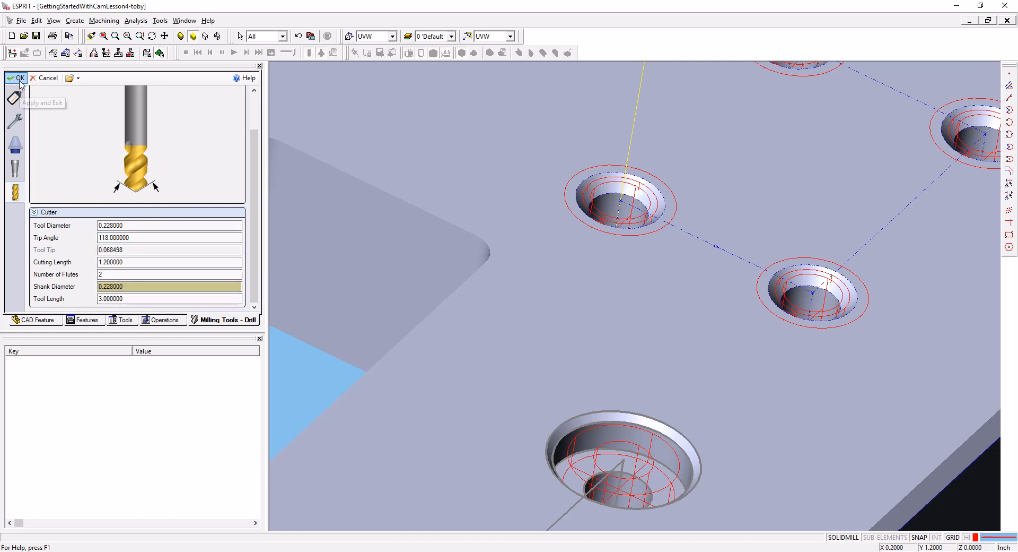
pyautogui.click(13, 78)
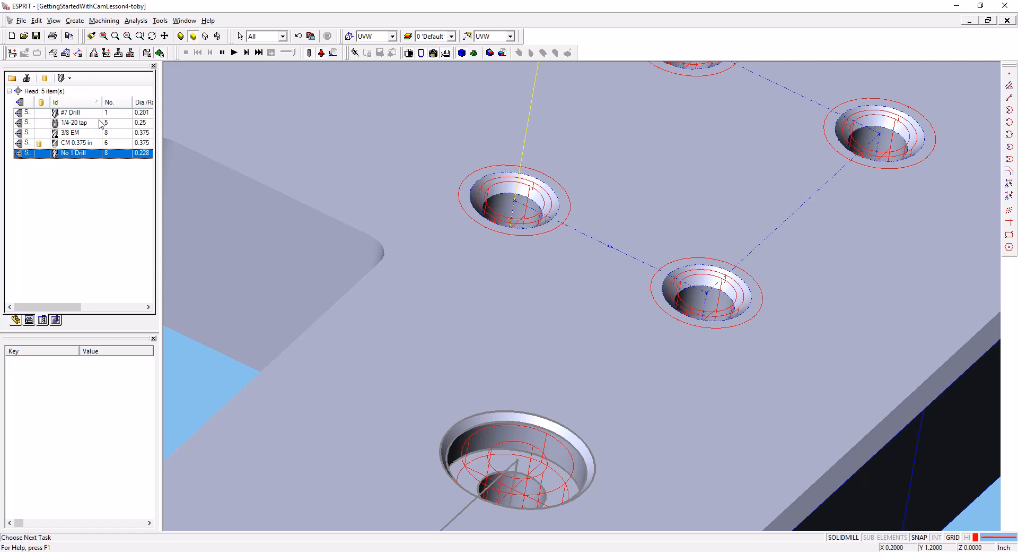
pyautogui.moveTo(101, 122)
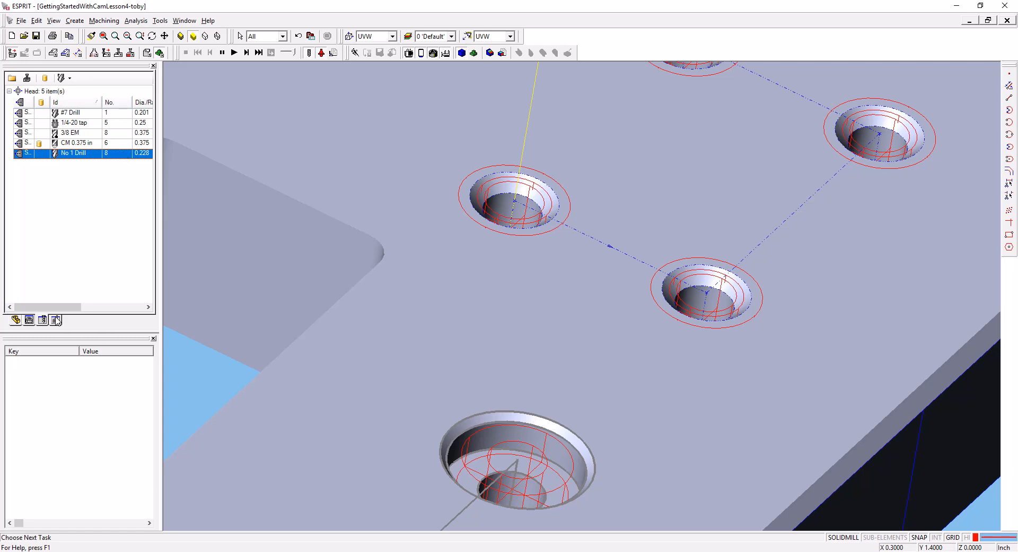
pyautogui.moveTo(55, 320)
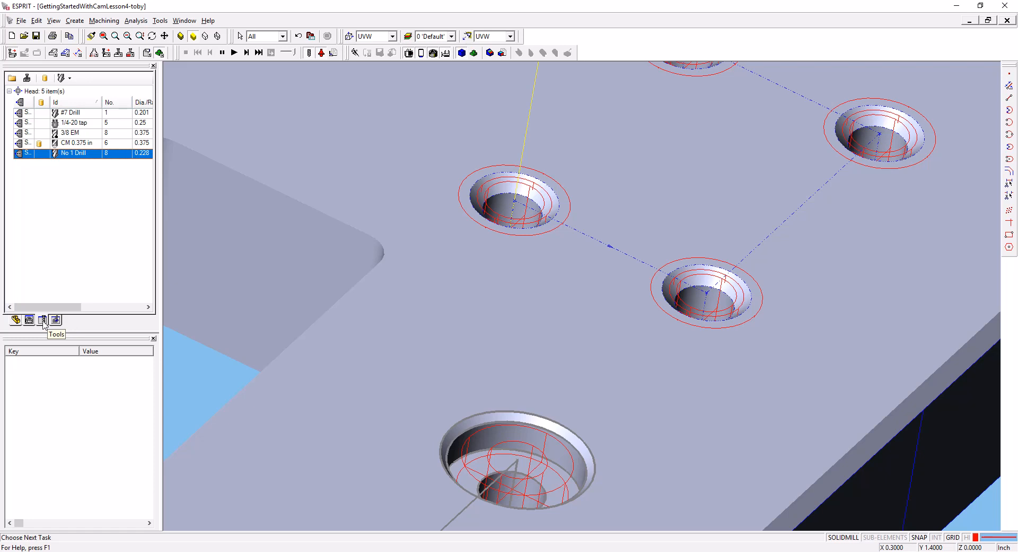
pyautogui.moveTo(59, 328)
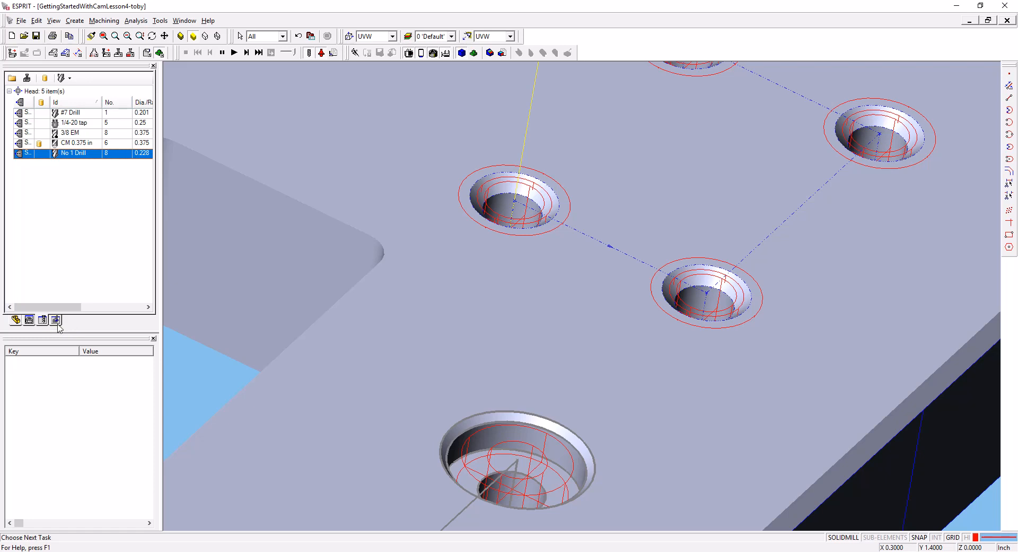
# Step: Switch to the Features tab to show the Counterbore drilling operations
pyautogui.click(29, 319)
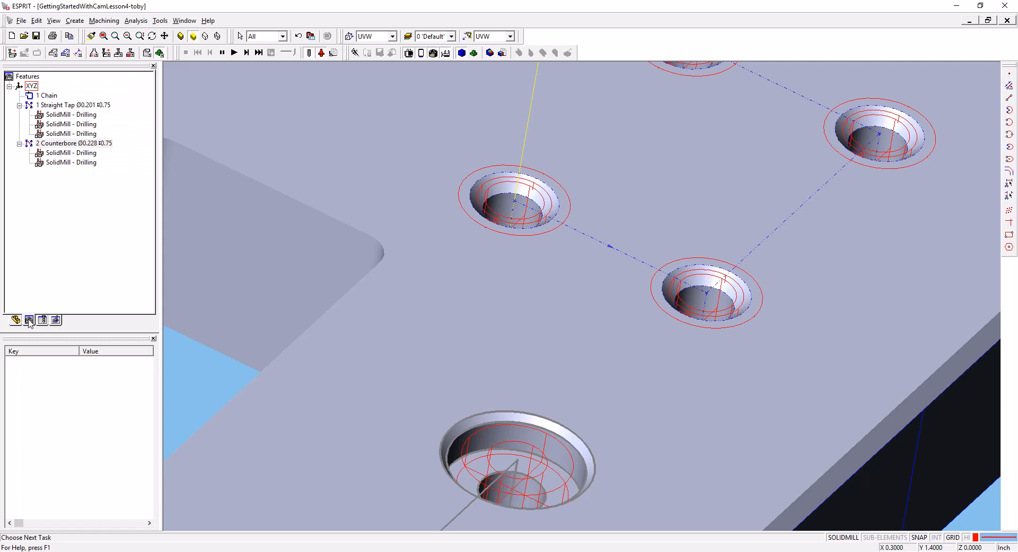
# Step: Assign No 1 Drill to the second Counterbore SolidMill drilling operation and apply
pyautogui.click(70, 162)
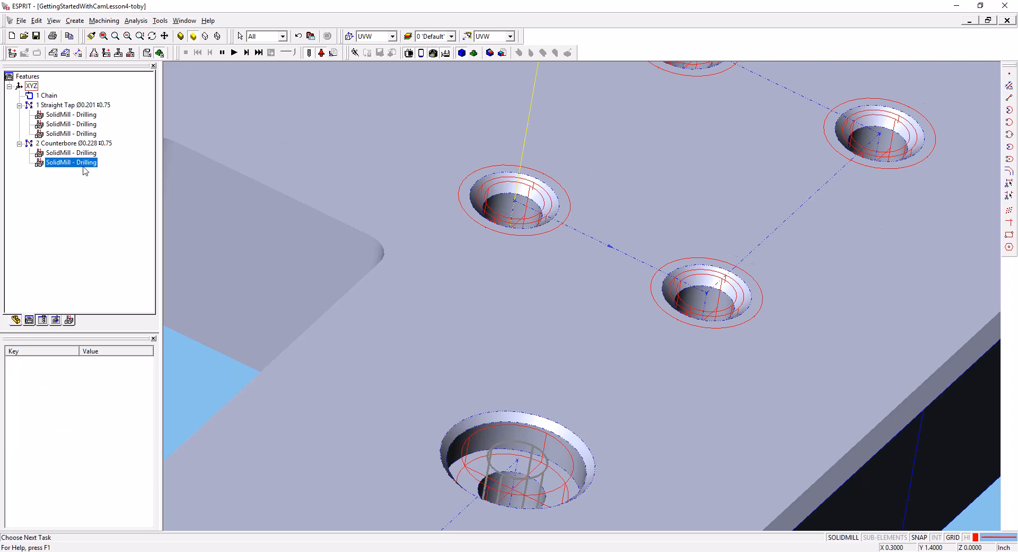
pyautogui.doubleClick(71, 162)
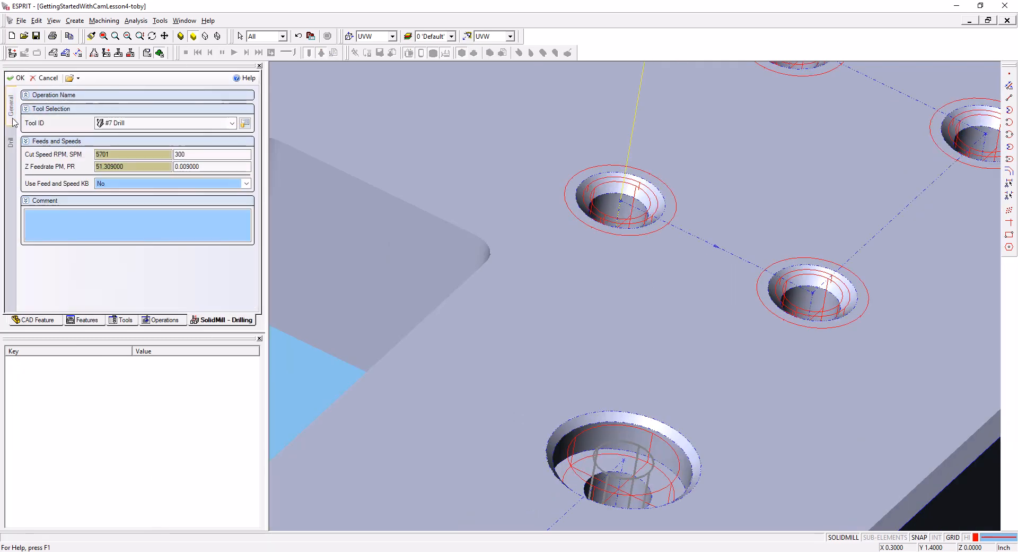
pyautogui.click(231, 122)
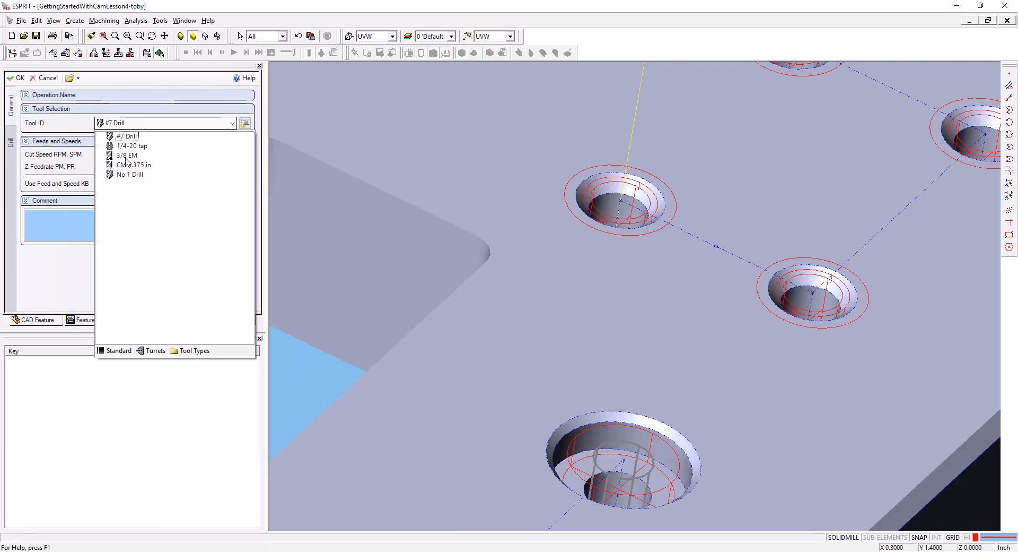
pyautogui.click(129, 174)
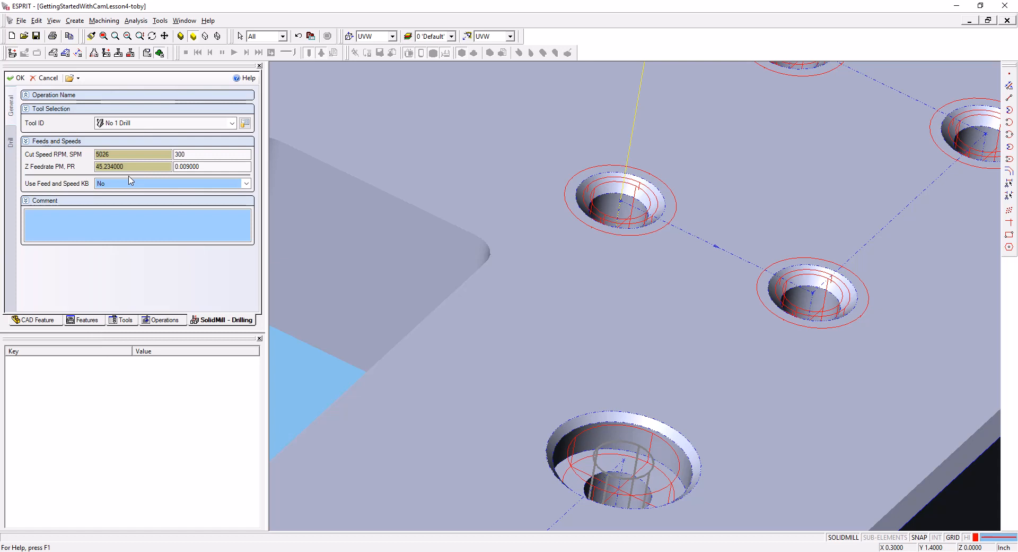
pyautogui.click(211, 154)
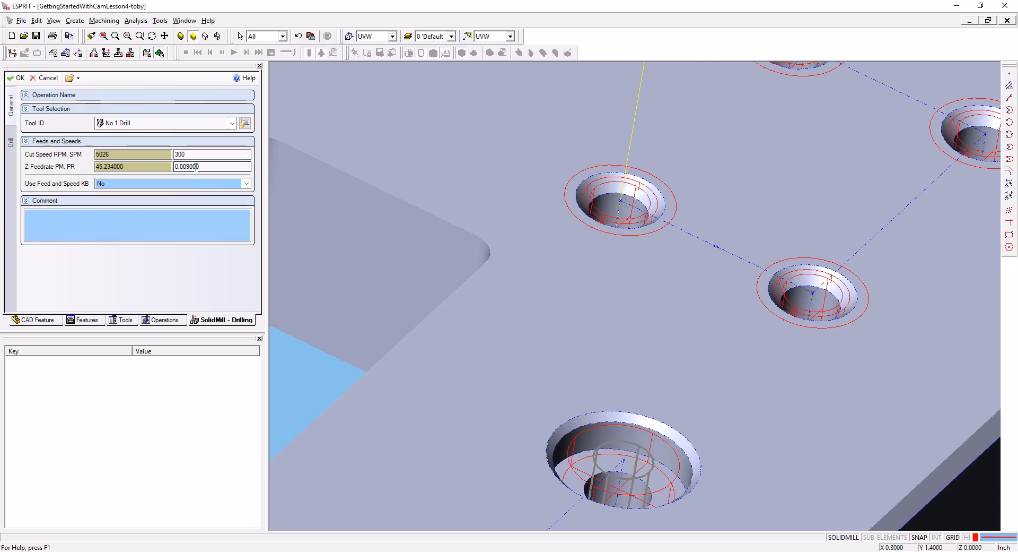
pyautogui.moveTo(19, 78)
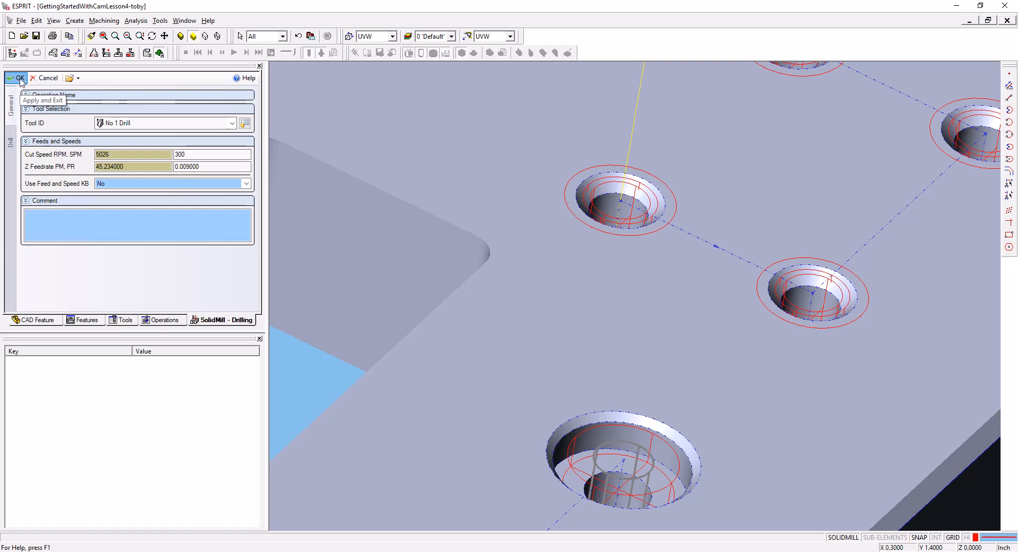
pyautogui.click(16, 78)
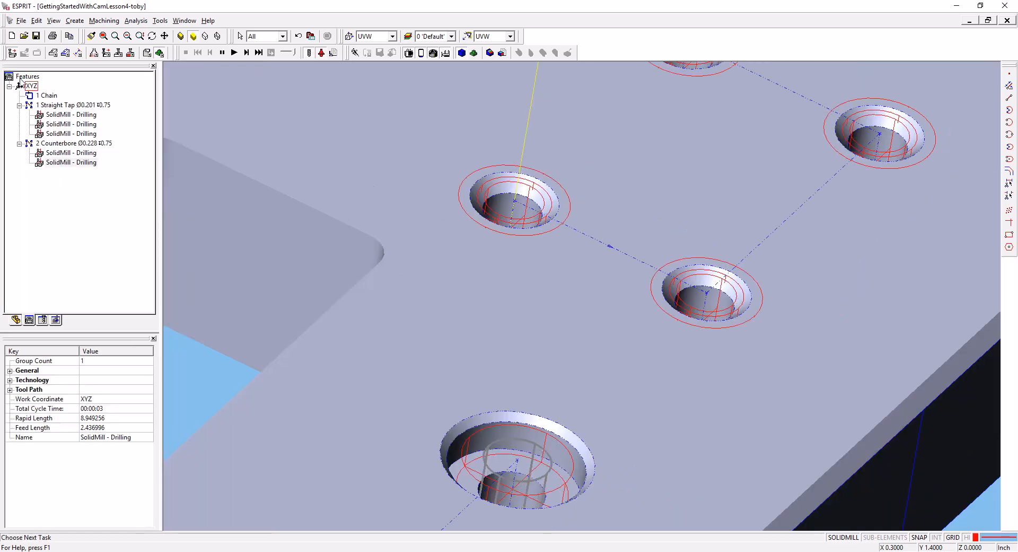